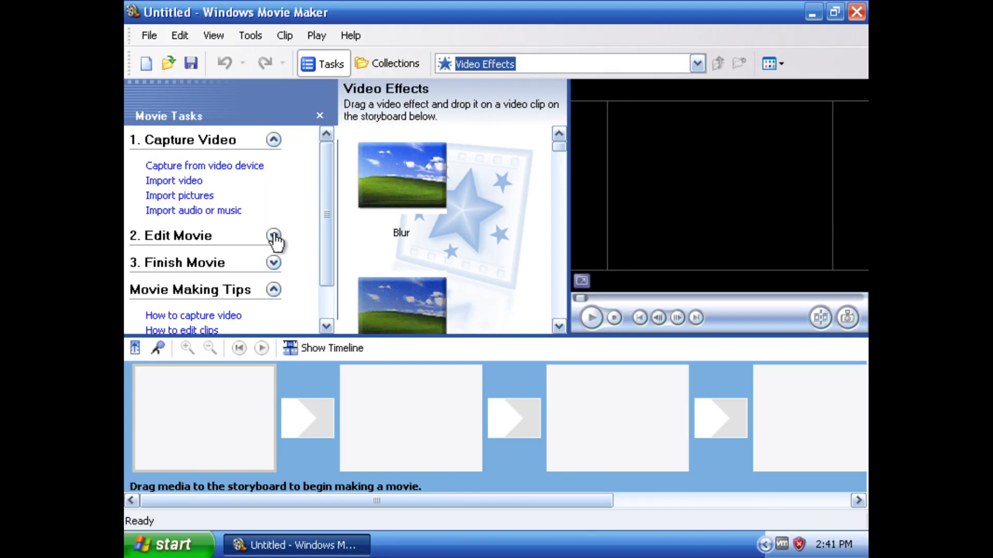
Step: Start Make titles or credits from the Edit Movie tasks to choose a title position
{"action": "left_click", "coordinate": [273, 236]}
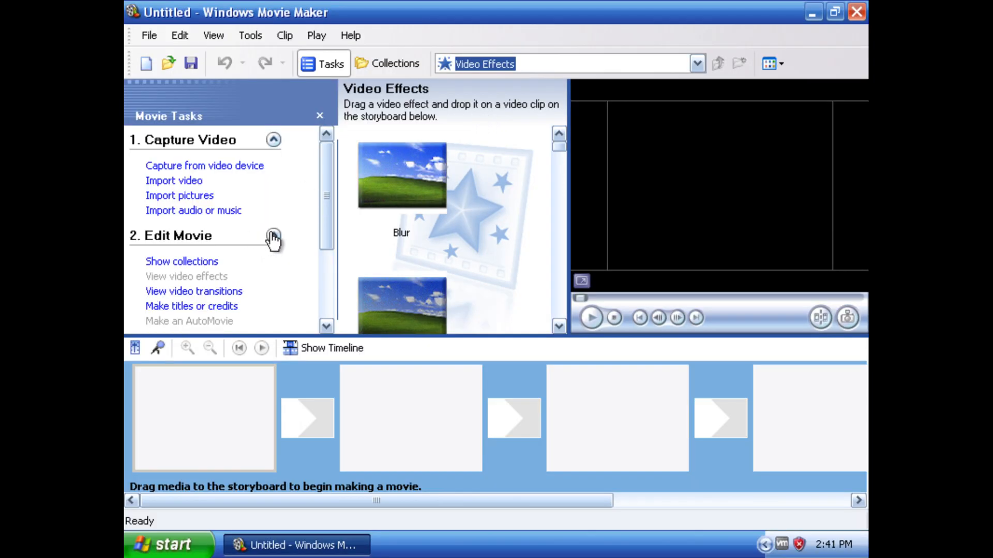
{"action": "left_click", "coordinate": [191, 306]}
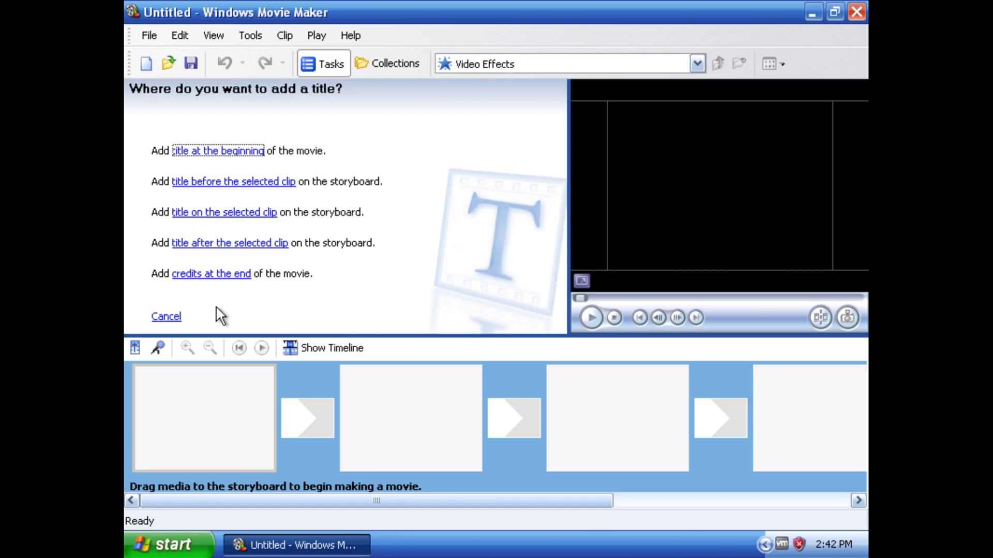
Step: Add a title at the beginning of the movie reading 'This is a test'
{"action": "left_click", "coordinate": [217, 151]}
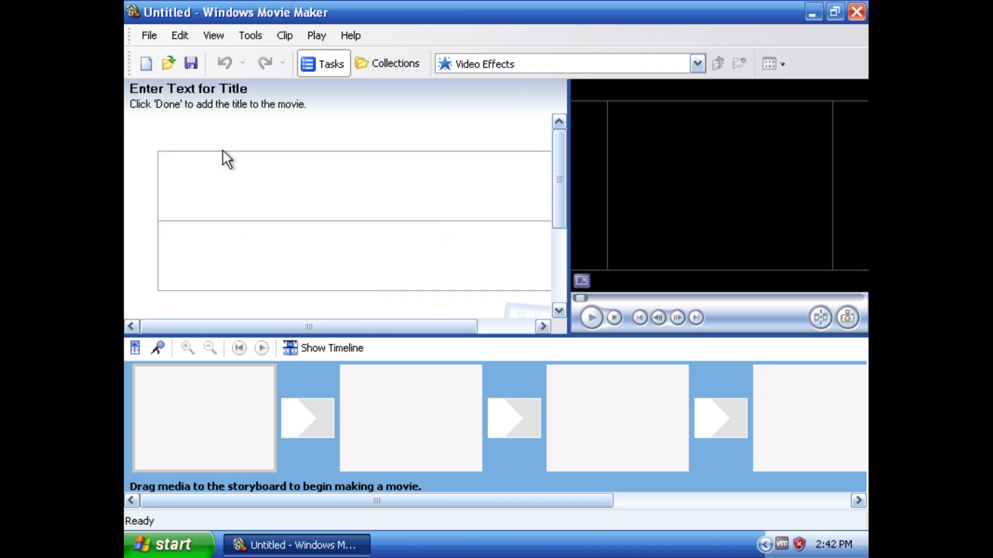
{"action": "type", "text": "This is"}
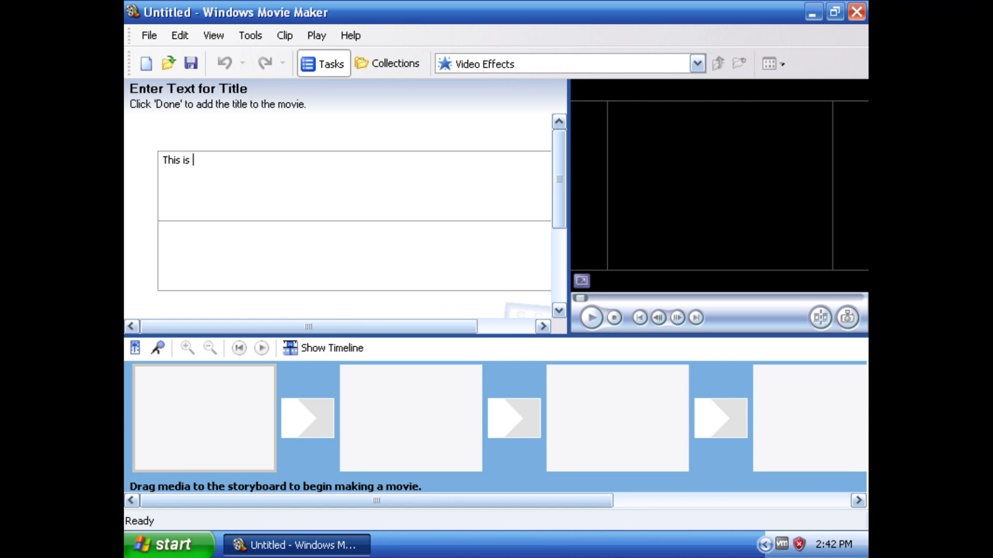
{"action": "type", "text": "a test"}
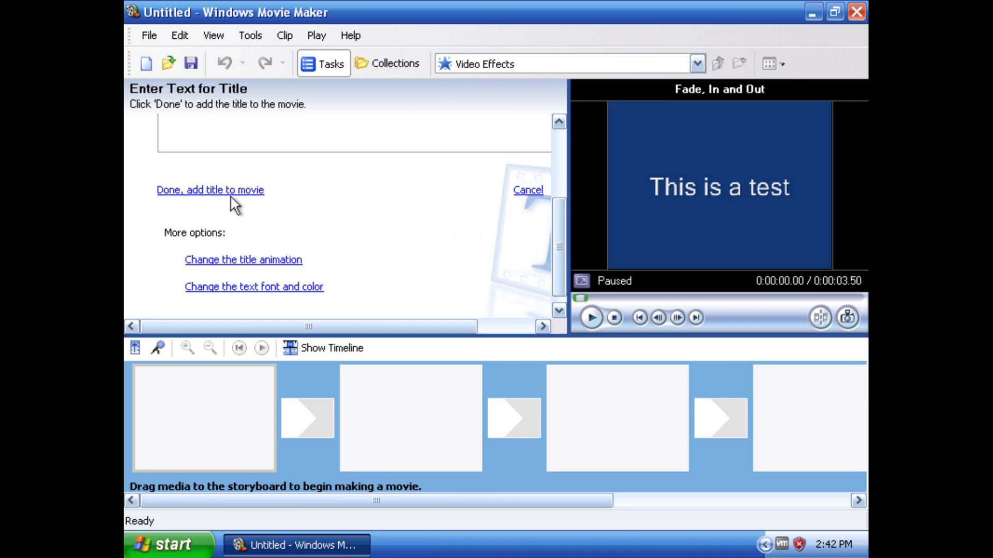
{"action": "mouse_move", "coordinate": [228, 198]}
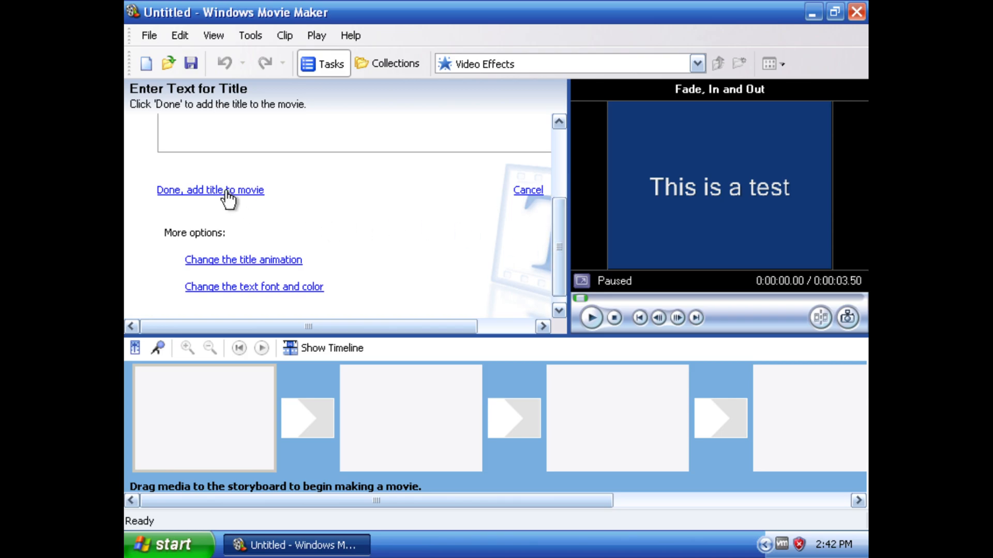
Step: Preview Fly In Fades, Fly Out, Exploding Outline and Credits: Exploding, then choose Credits: Mirror
{"action": "left_click", "coordinate": [242, 260]}
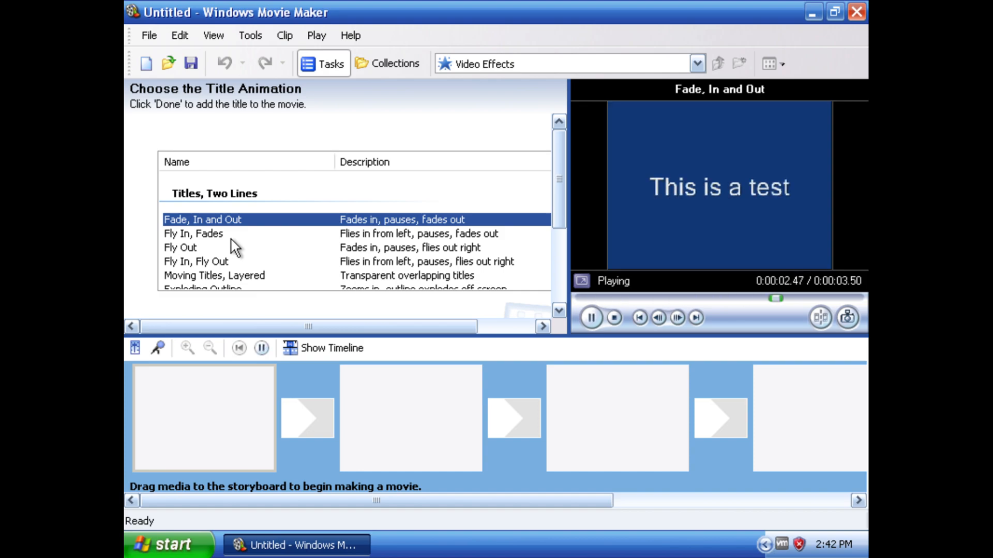
{"action": "left_click", "coordinate": [193, 234]}
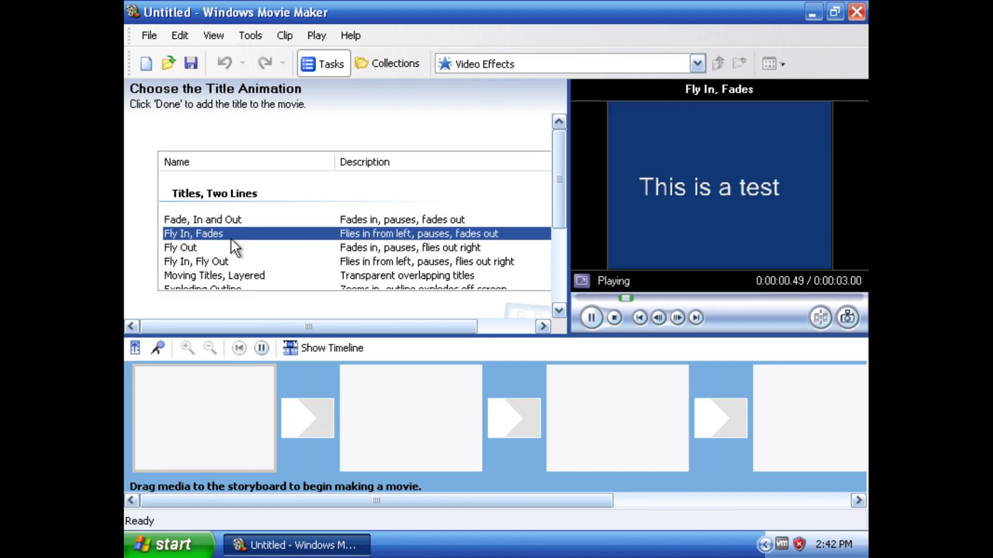
{"action": "left_click", "coordinate": [180, 248]}
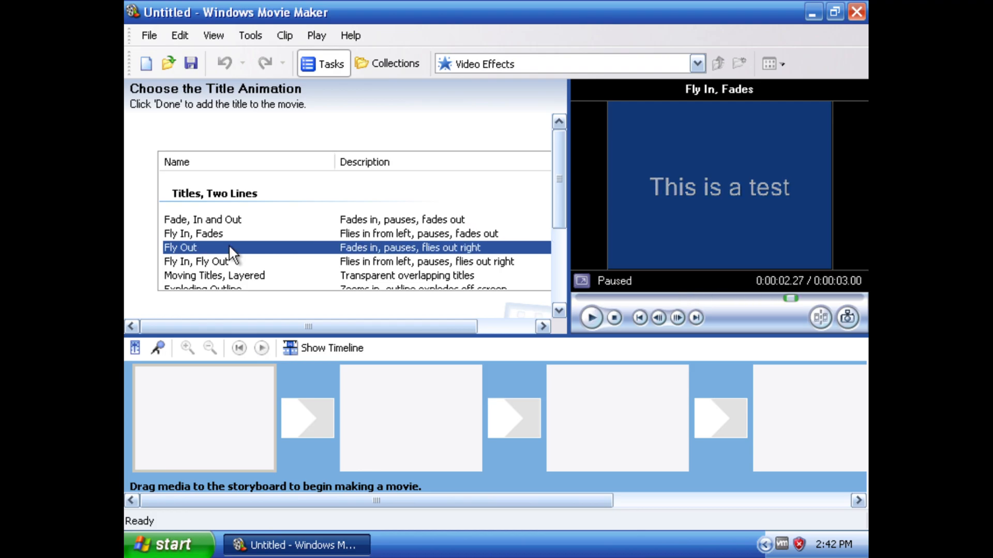
{"action": "left_click", "coordinate": [214, 275]}
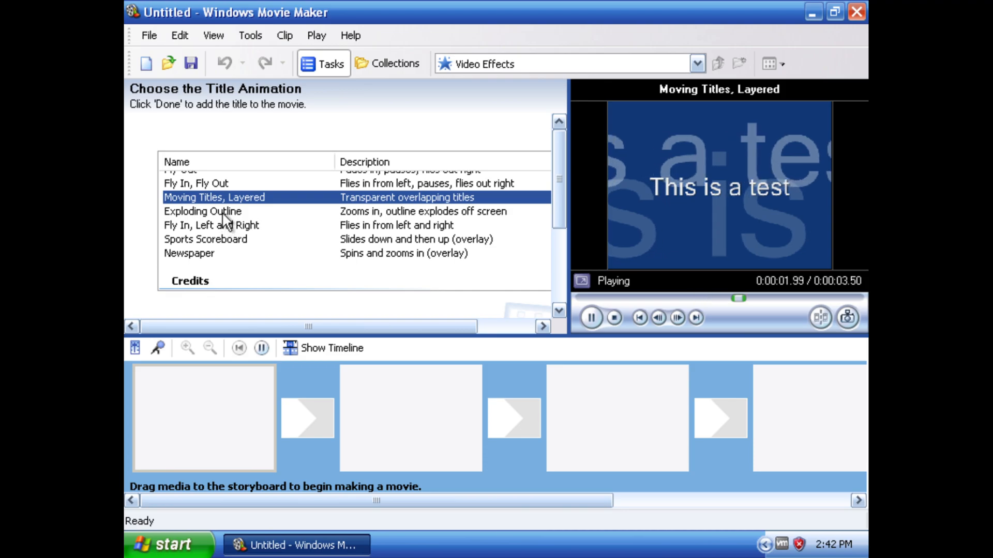
{"action": "left_click", "coordinate": [202, 211]}
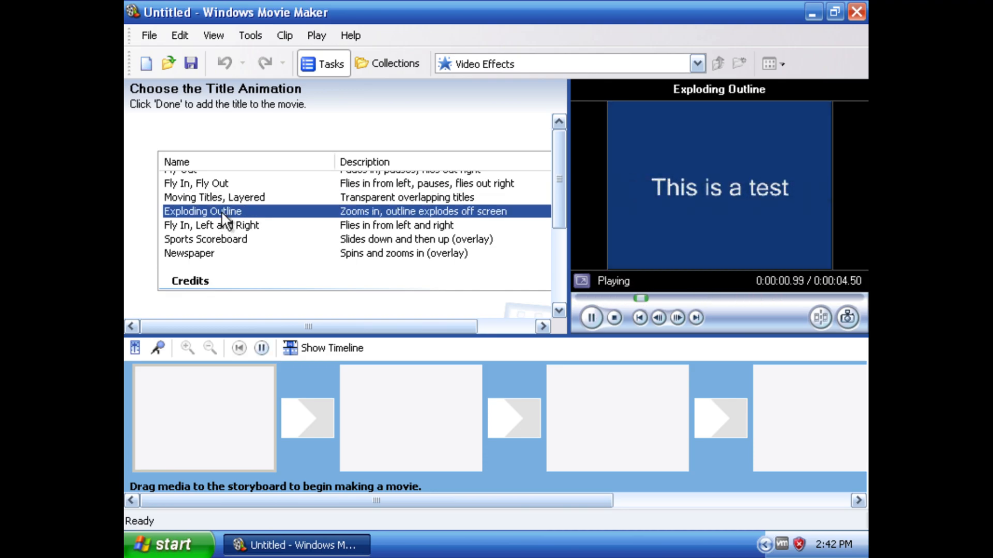
{"action": "left_click", "coordinate": [188, 253]}
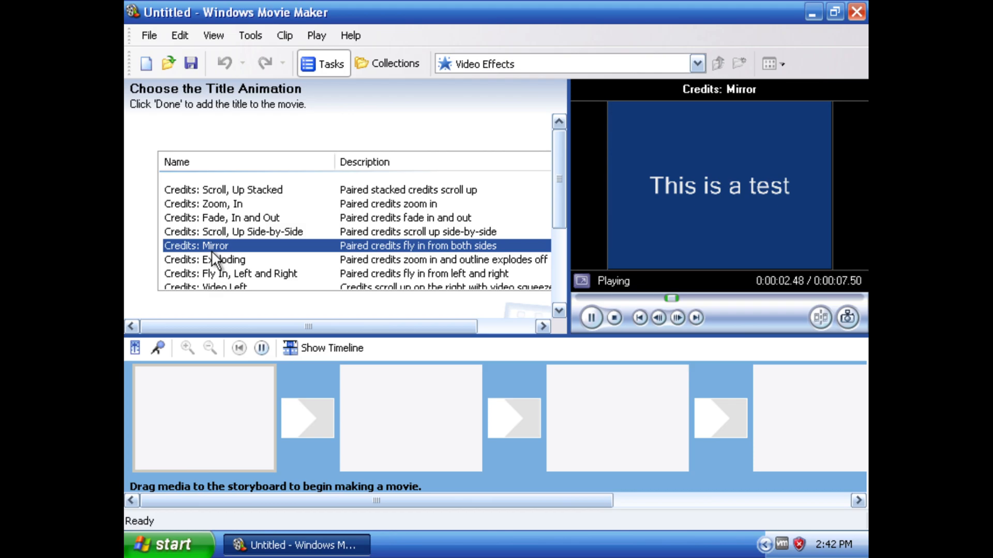
{"action": "left_click", "coordinate": [205, 221]}
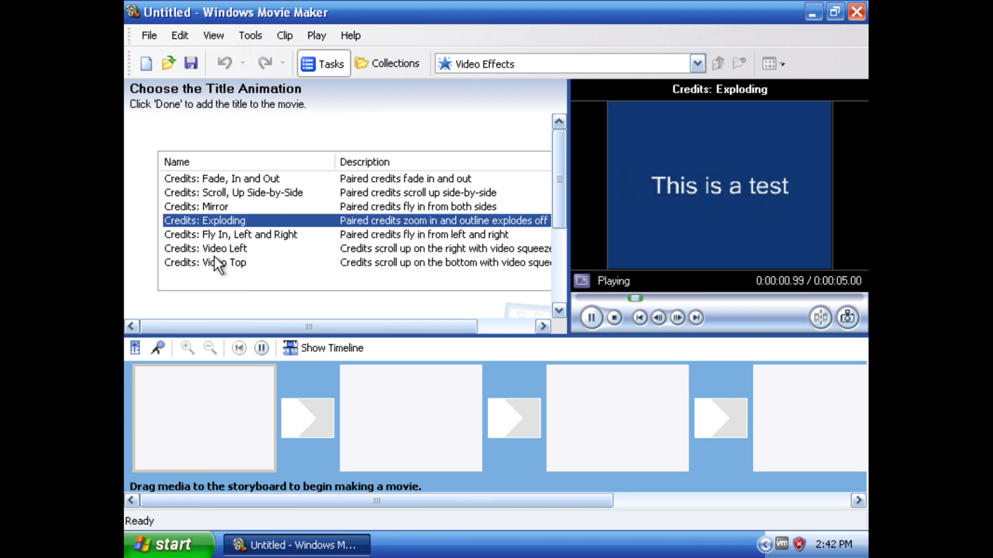
{"action": "left_click", "coordinate": [196, 207]}
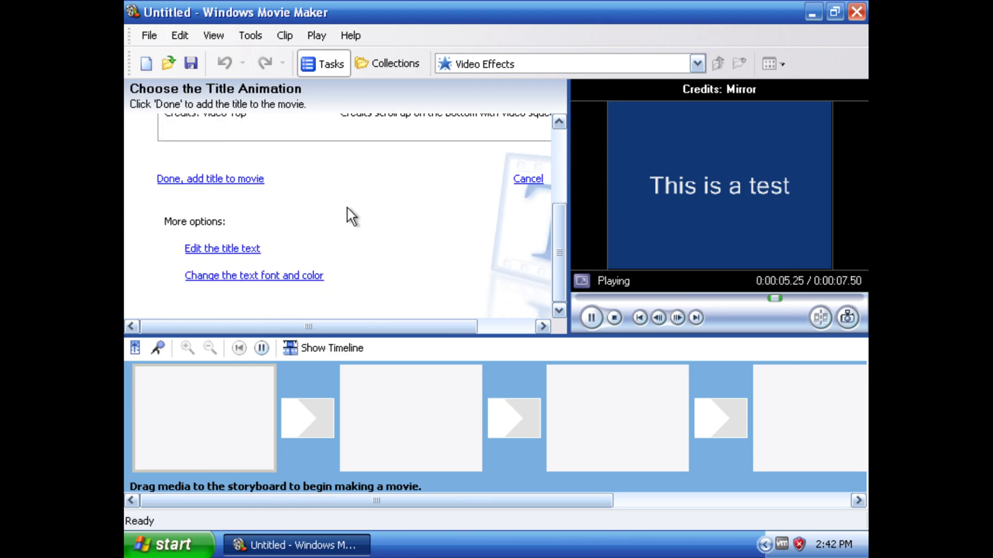
Step: Style the title bright green on a black background and add it to the storyboard
{"action": "left_click", "coordinate": [253, 275]}
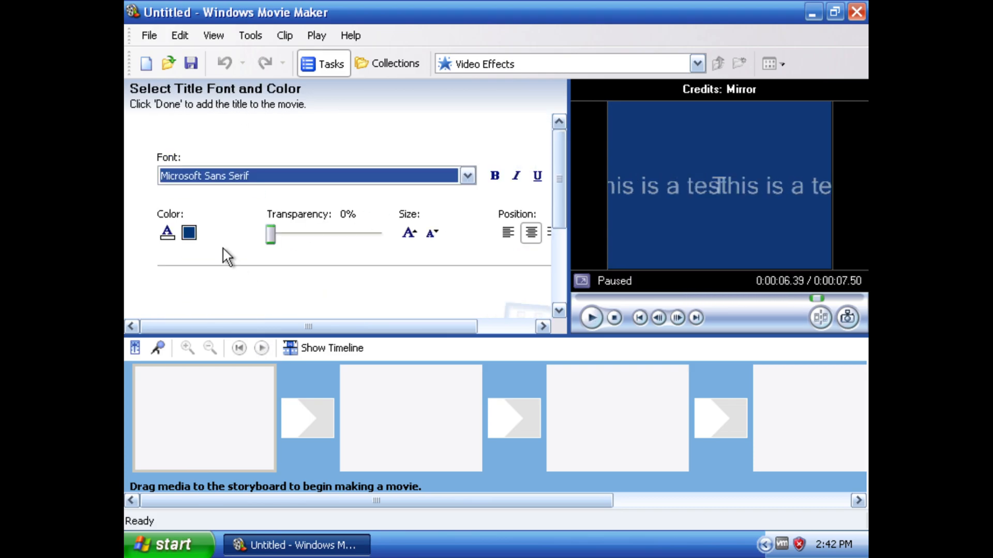
{"action": "left_click", "coordinate": [188, 233]}
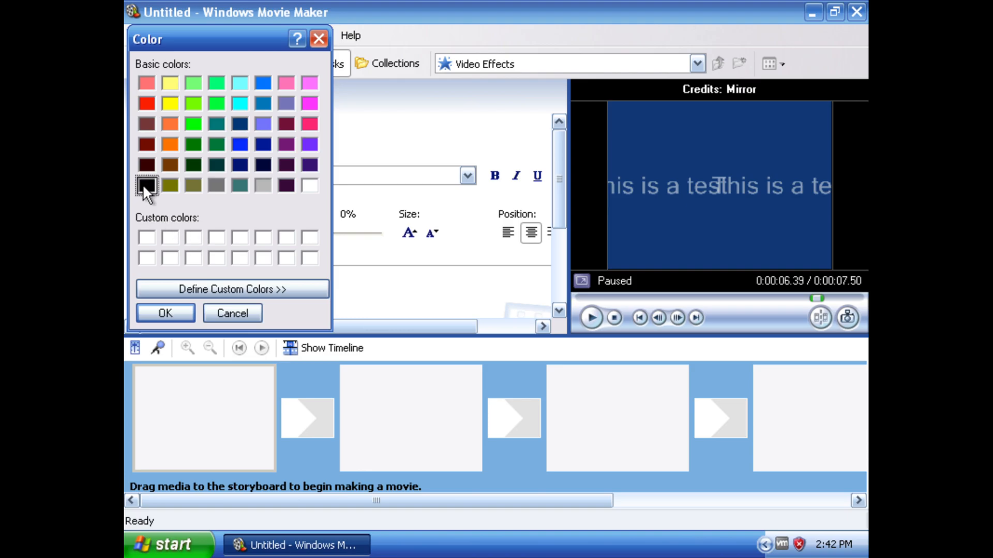
{"action": "left_click", "coordinate": [164, 312]}
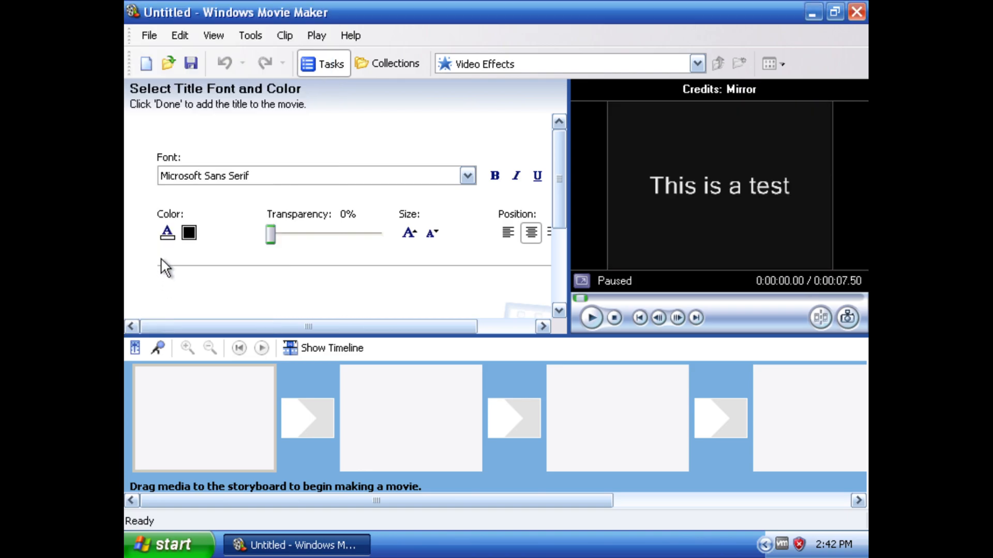
{"action": "left_click", "coordinate": [166, 233]}
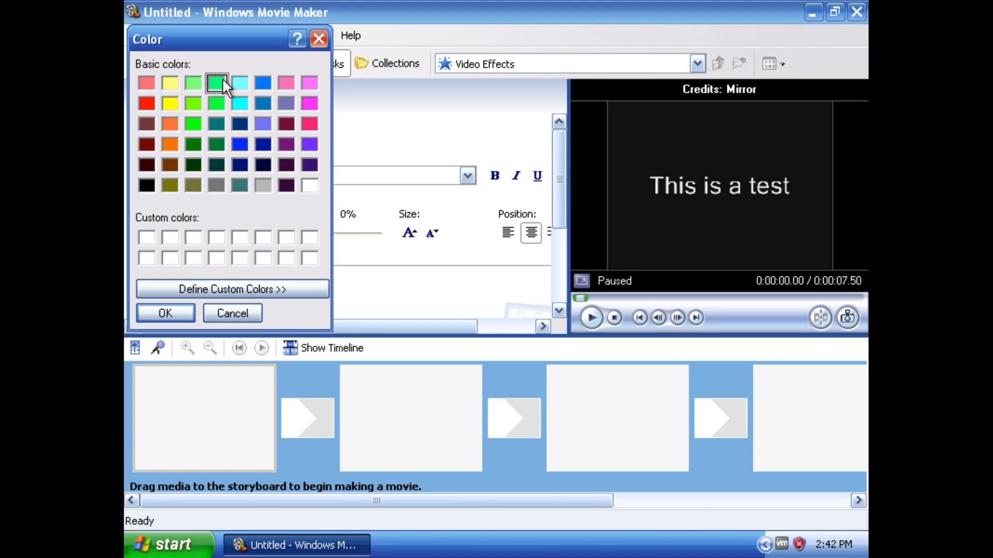
{"action": "left_click", "coordinate": [164, 313]}
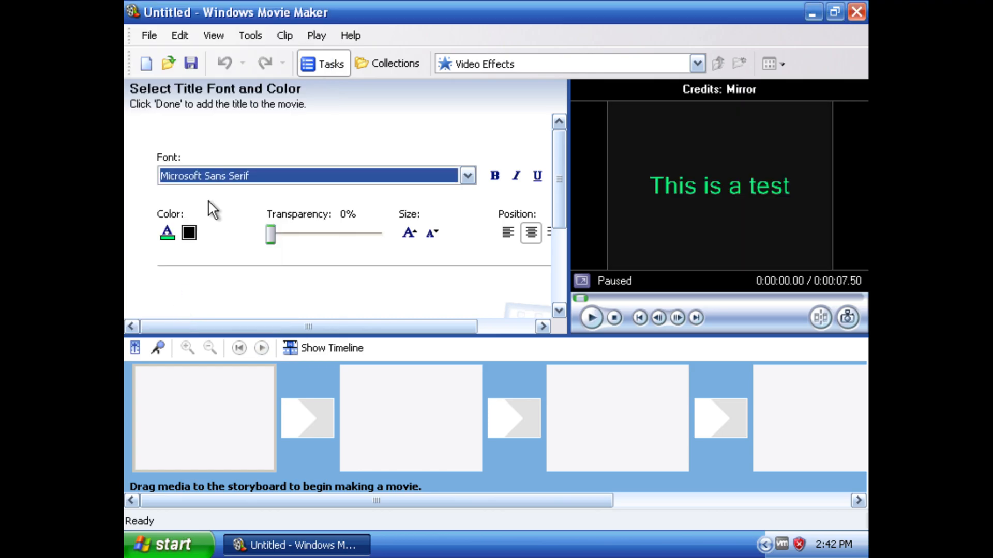
{"action": "left_click", "coordinate": [166, 232]}
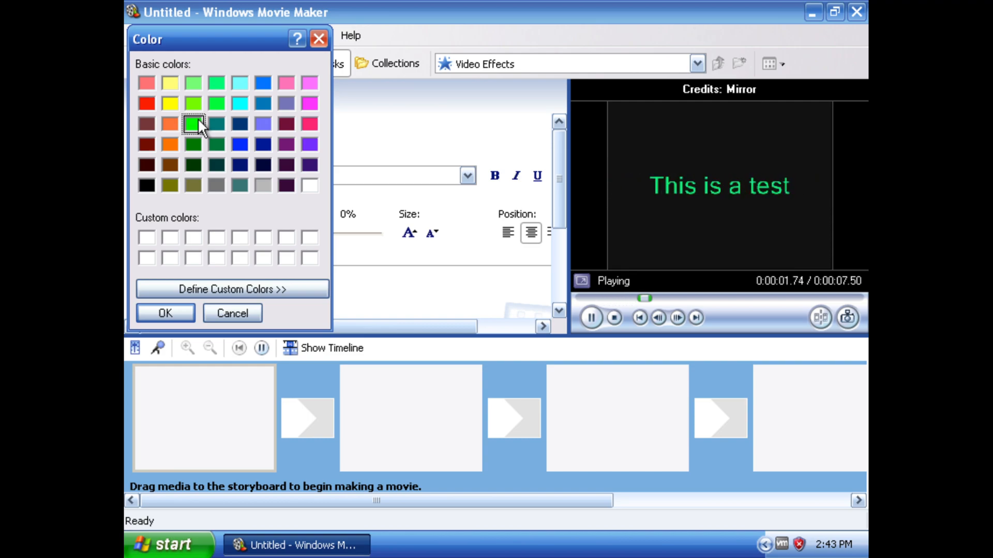
{"action": "left_click", "coordinate": [164, 312]}
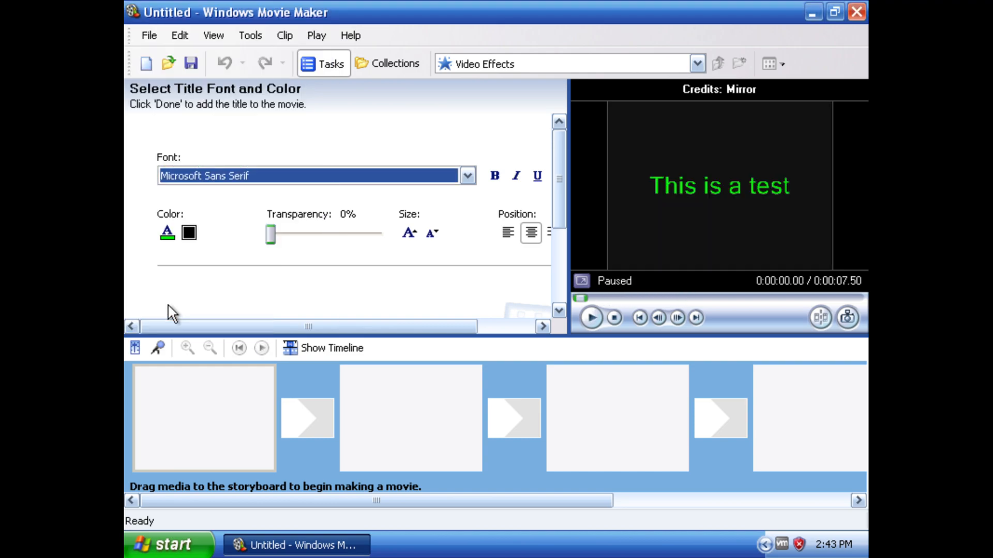
{"action": "left_click", "coordinate": [590, 318]}
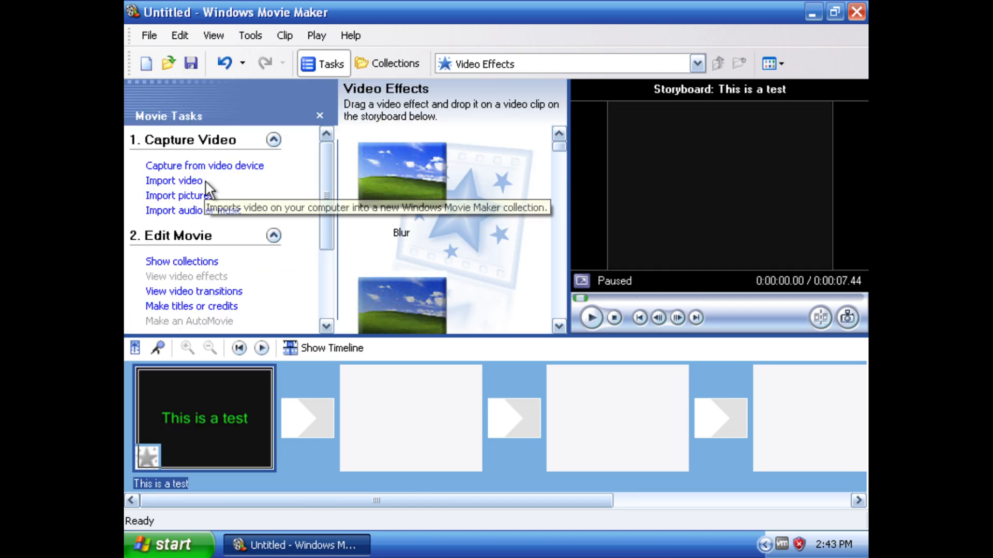
Step: Abandon a first attempt, then start a new title reading 'This is also a test'
{"action": "left_click", "coordinate": [191, 306]}
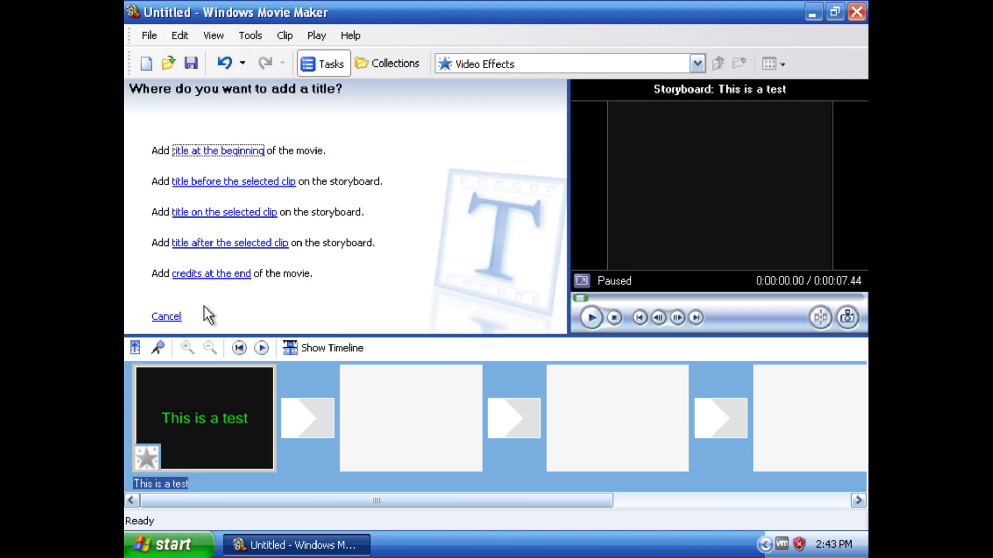
{"action": "mouse_move", "coordinate": [209, 244]}
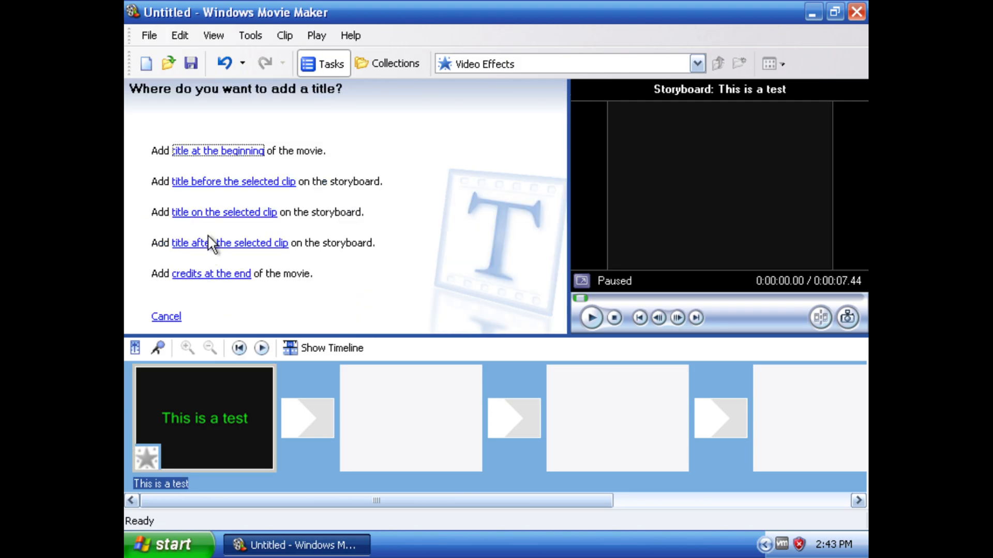
{"action": "mouse_move", "coordinate": [211, 184]}
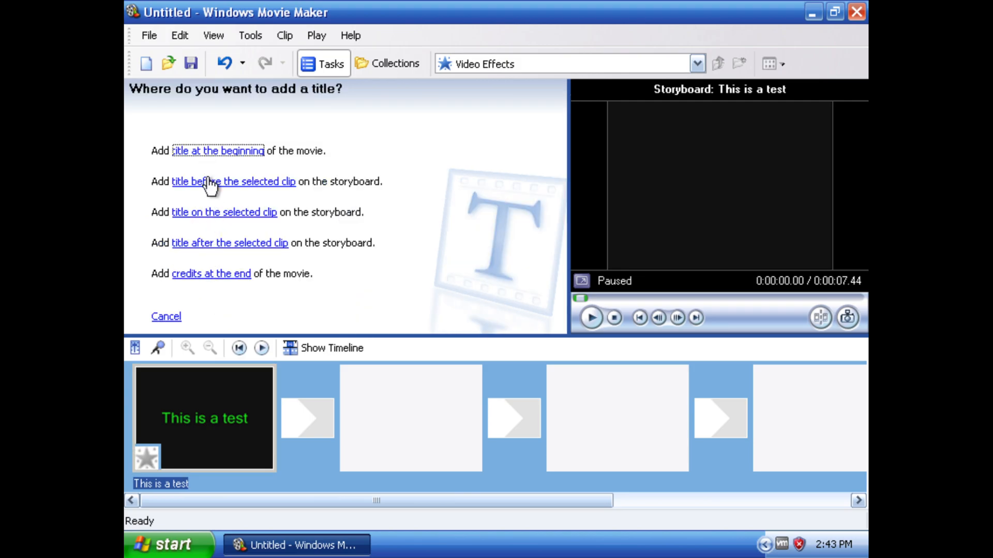
{"action": "left_click", "coordinate": [233, 182]}
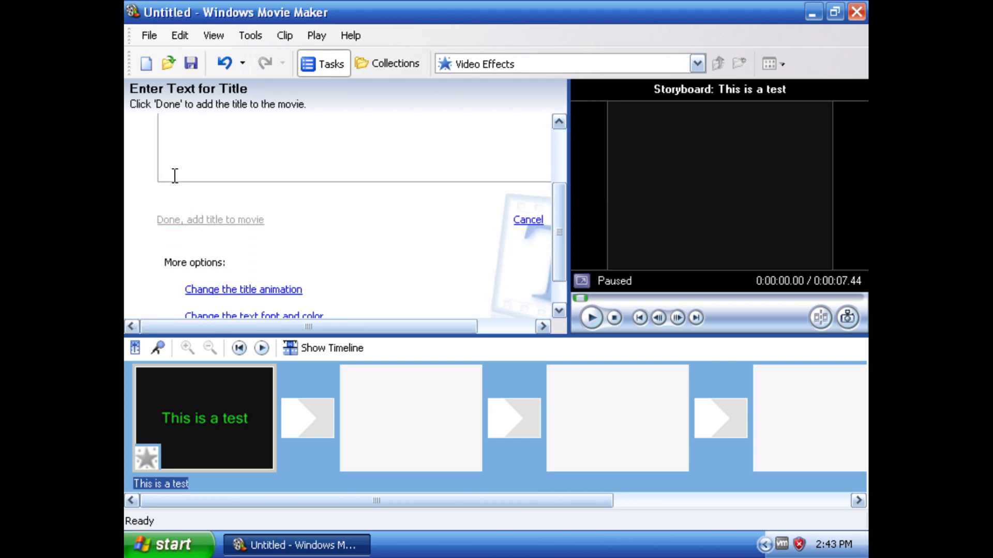
{"action": "left_click", "coordinate": [527, 220]}
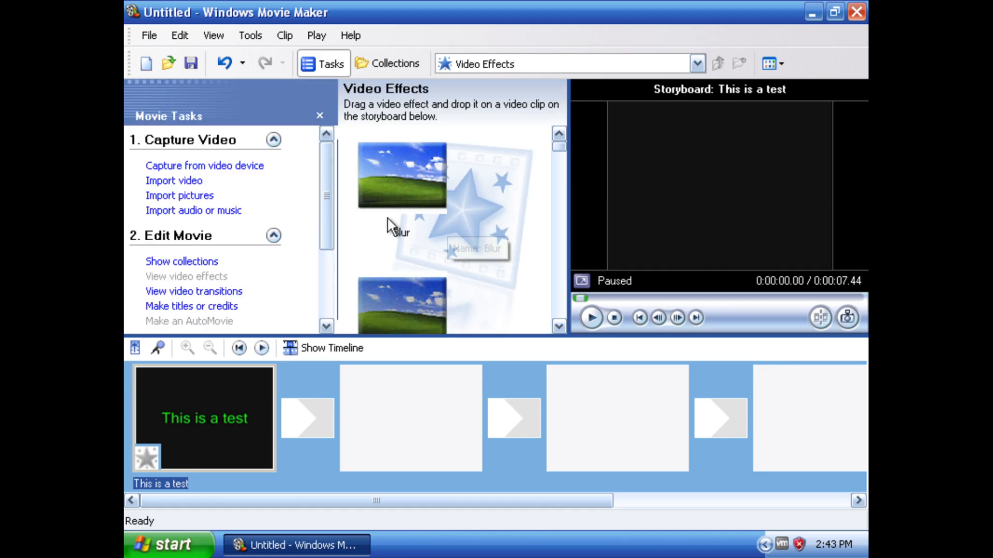
{"action": "left_click", "coordinate": [190, 306]}
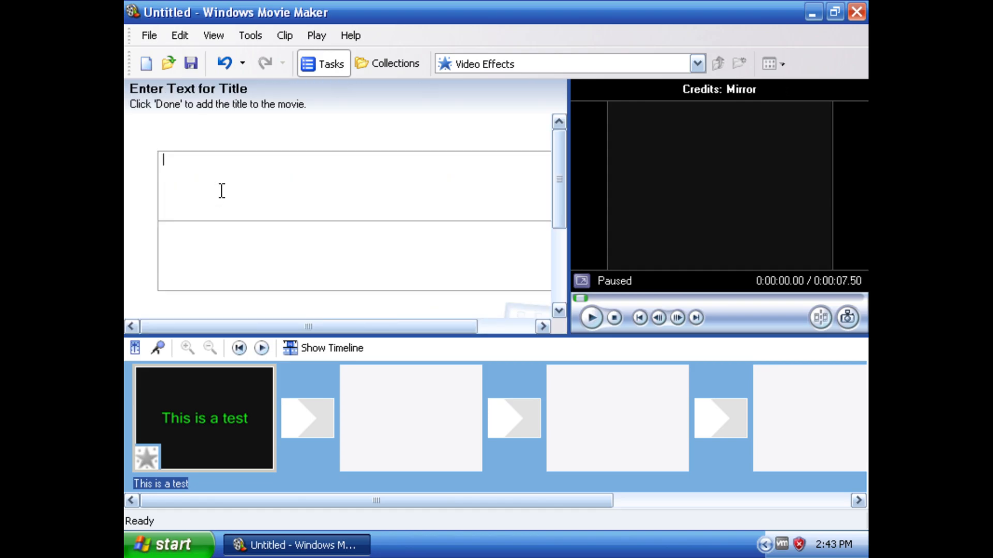
{"action": "type", "text": "This is also a te"}
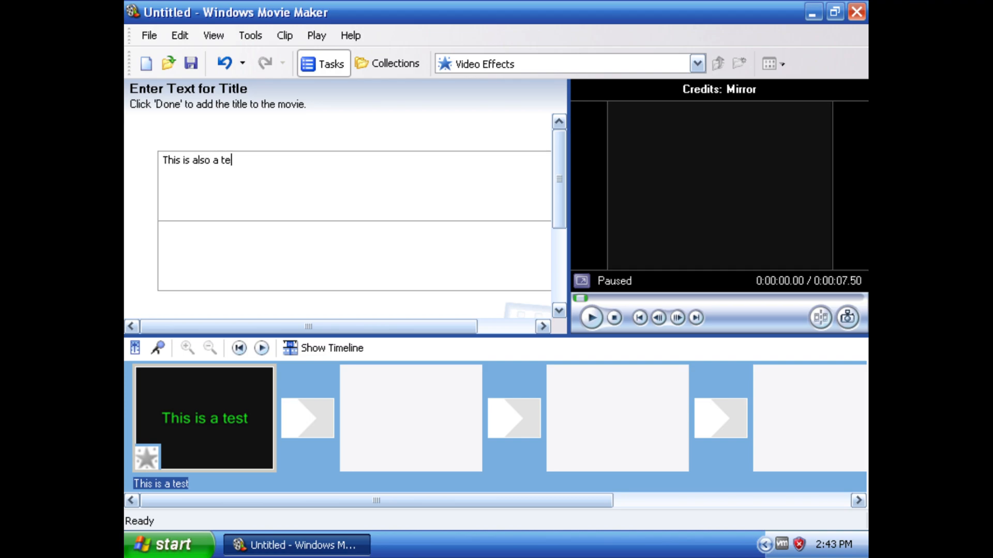
{"action": "type", "text": "st"}
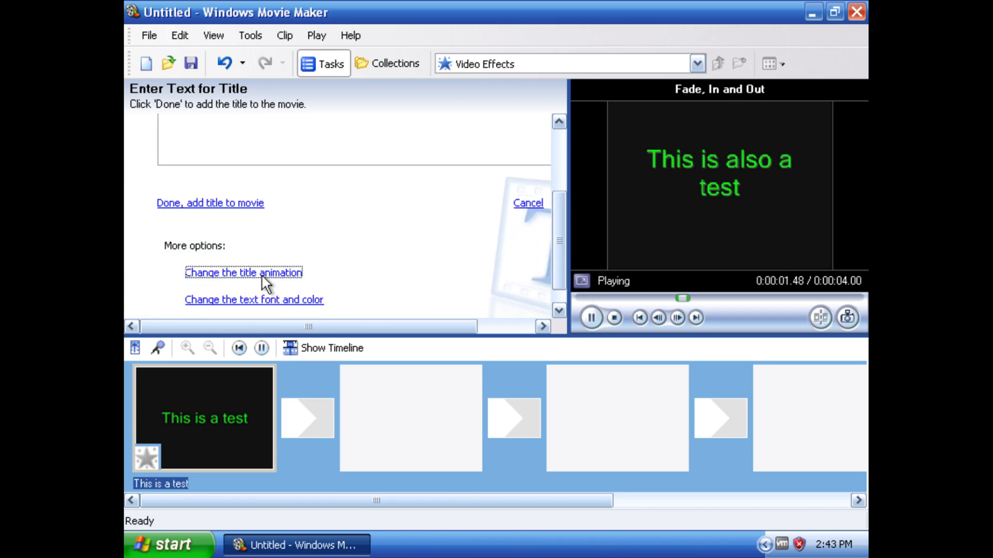
Step: Choose the Moving Titles, Layered animation and add the title to the movie
{"action": "left_click", "coordinate": [243, 272]}
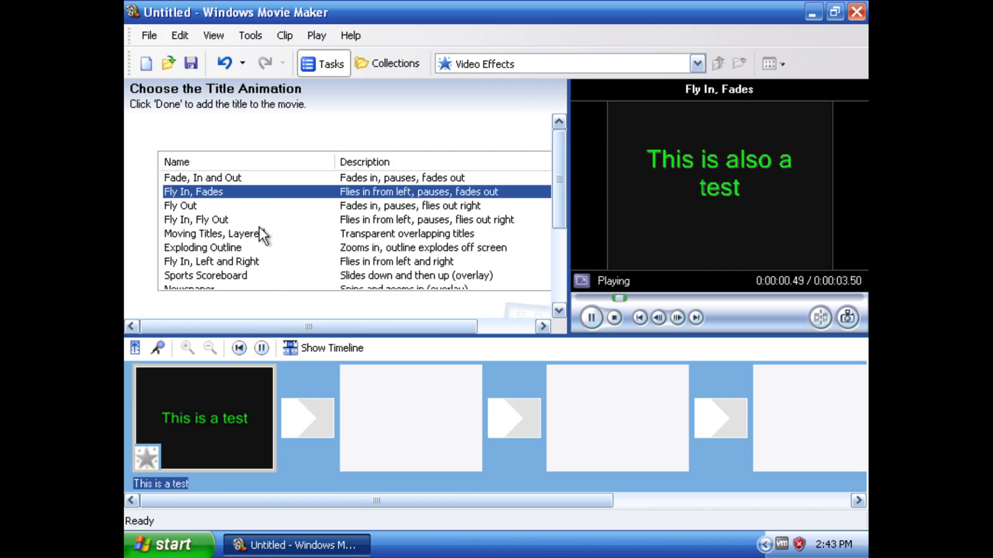
{"action": "left_click", "coordinate": [213, 233]}
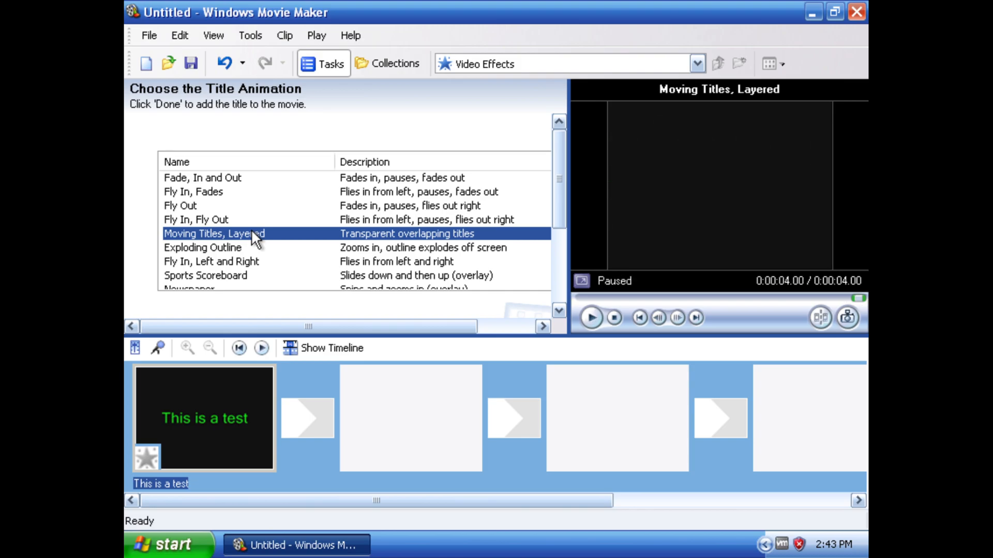
{"action": "scroll", "scroll_direction": "down", "scroll_amount": 3}
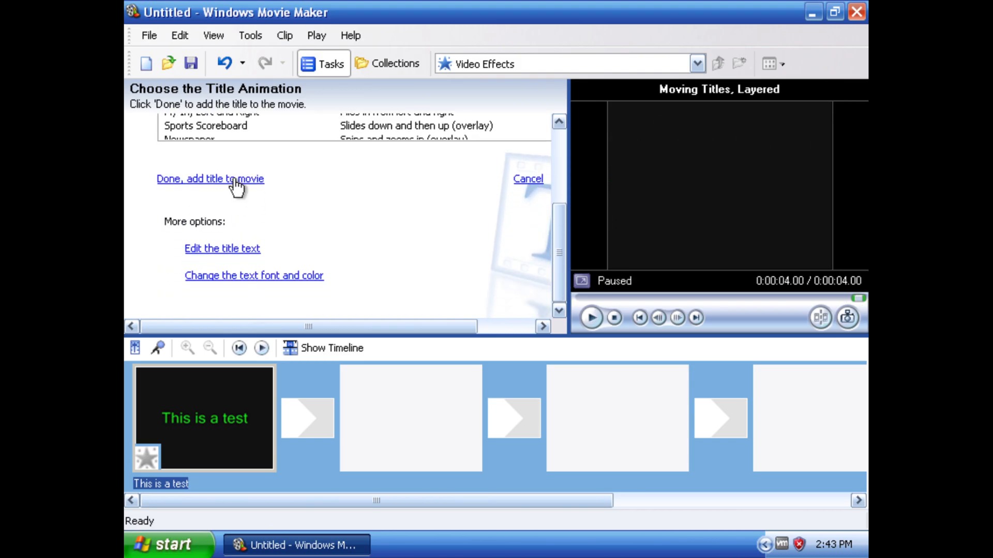
{"action": "left_click", "coordinate": [209, 179]}
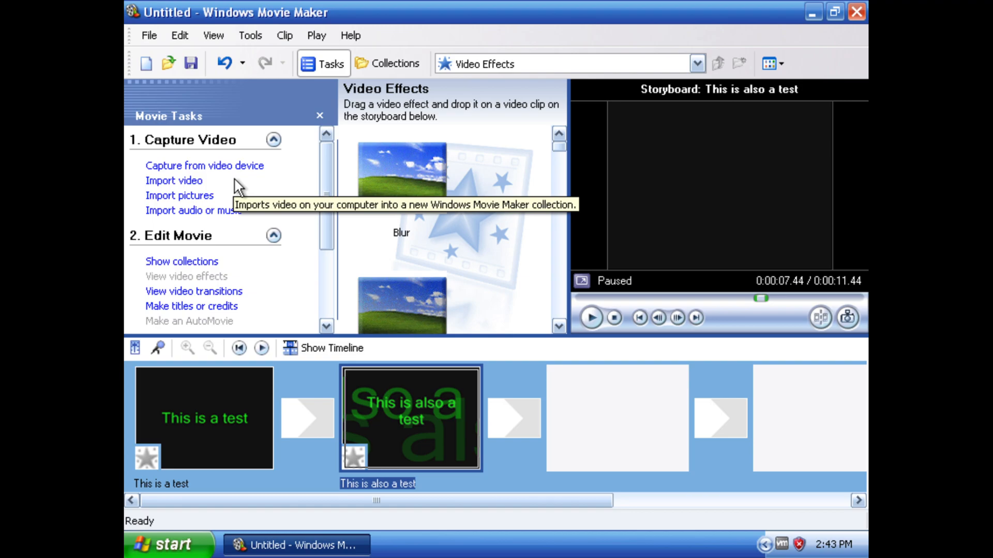
{"action": "mouse_move", "coordinate": [390, 190]}
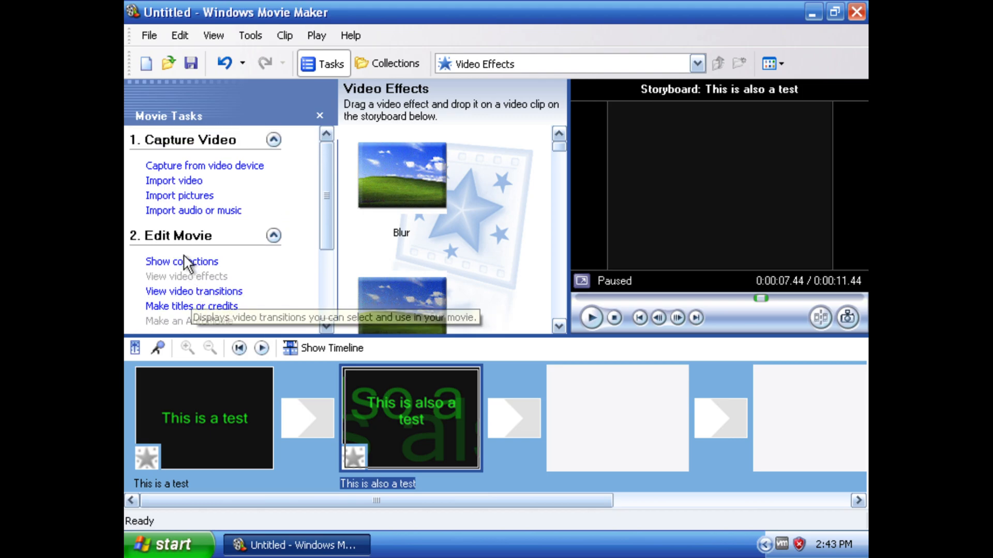
Step: Start a new title, choose its position and begin typing 'This is another title'
{"action": "left_click", "coordinate": [190, 306]}
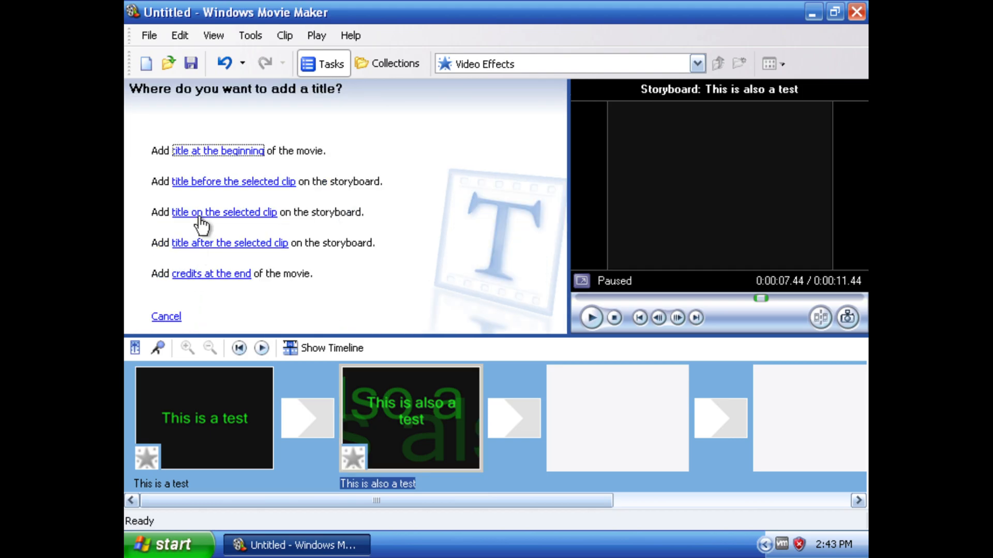
{"action": "mouse_move", "coordinate": [200, 186]}
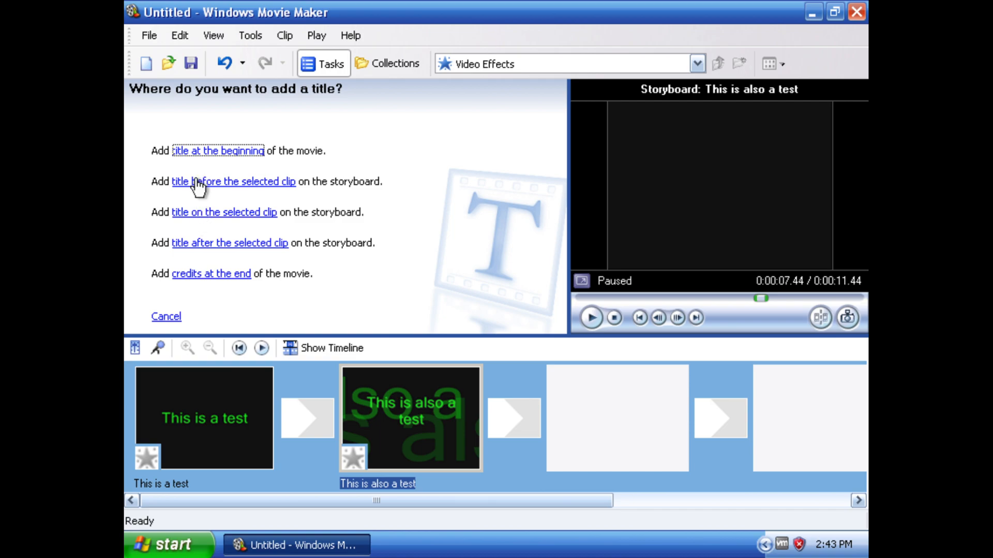
{"action": "left_click", "coordinate": [232, 182]}
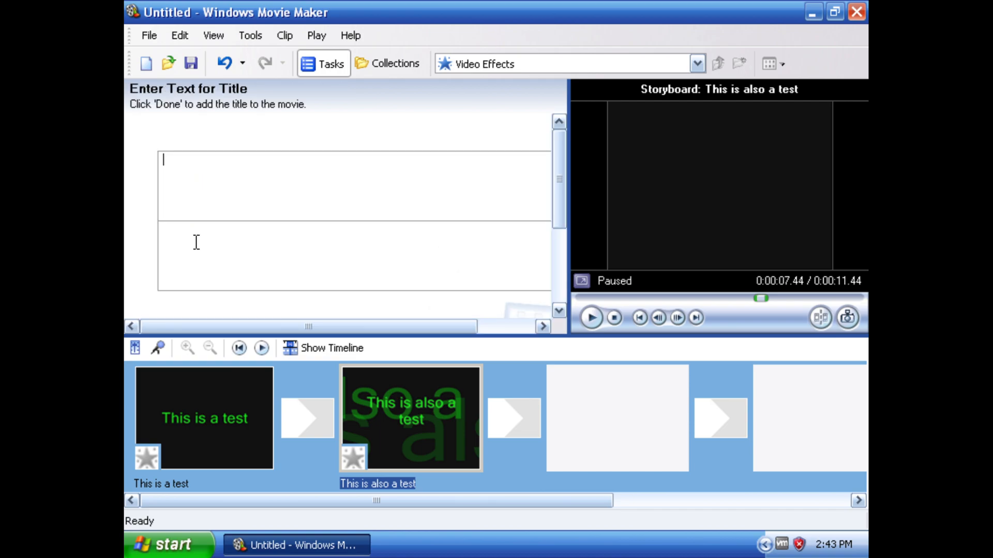
{"action": "type", "text": "Thi"}
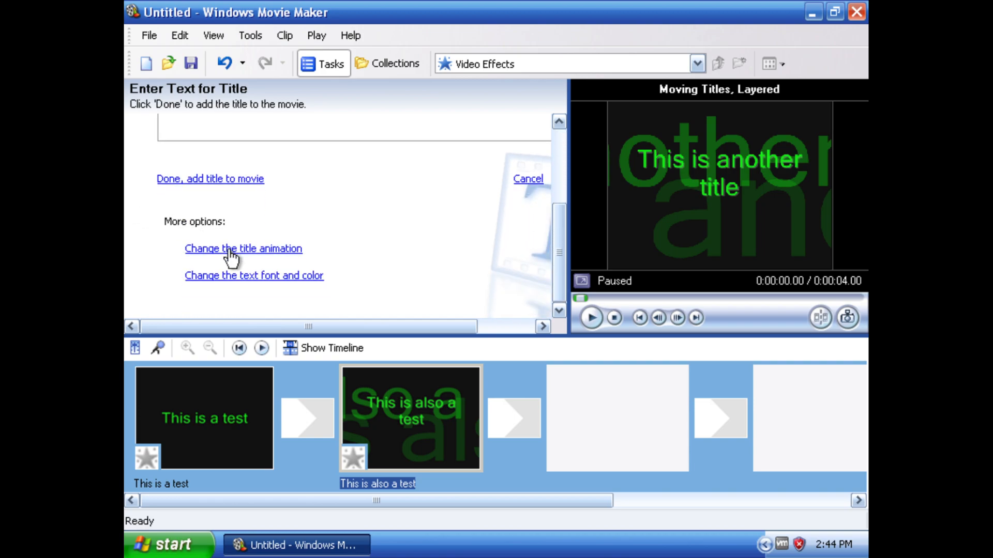
Step: Give the title a dark blue background and red, slightly transparent text
{"action": "left_click", "coordinate": [253, 275]}
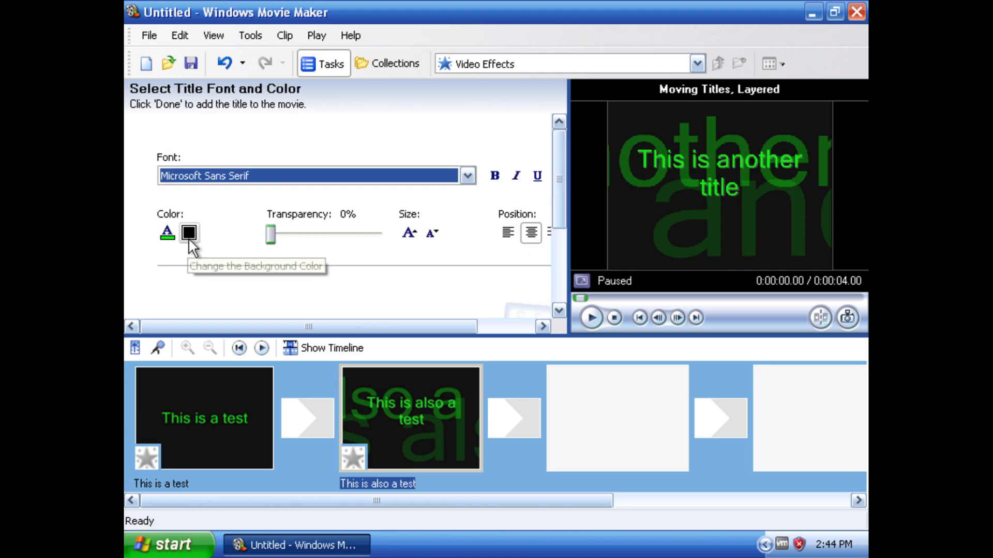
{"action": "left_click", "coordinate": [188, 233]}
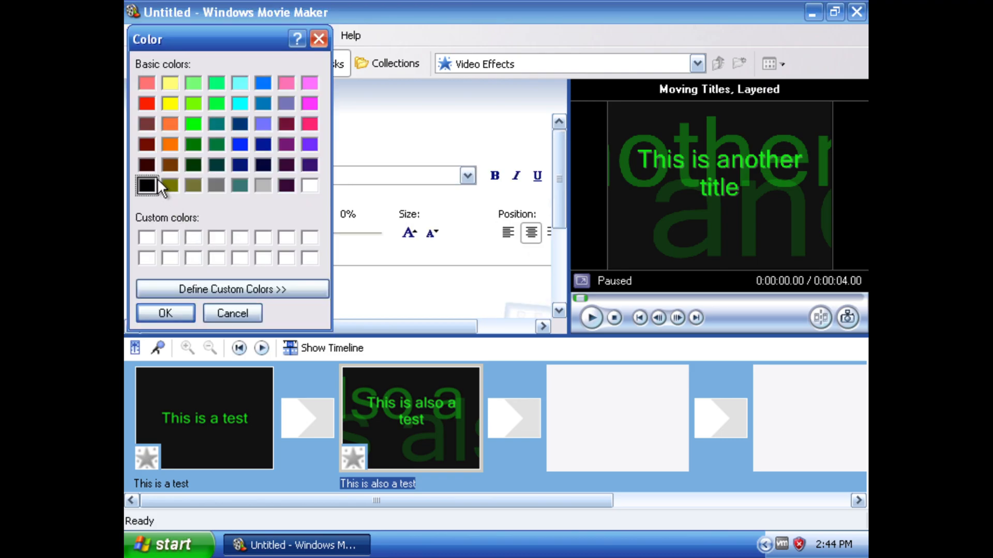
{"action": "left_click", "coordinate": [239, 123]}
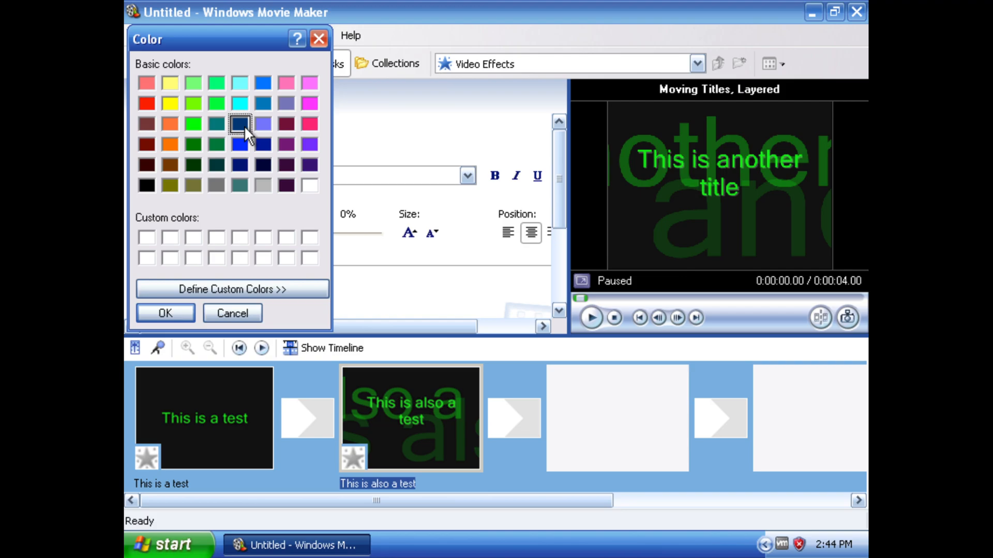
{"action": "left_click", "coordinate": [165, 313]}
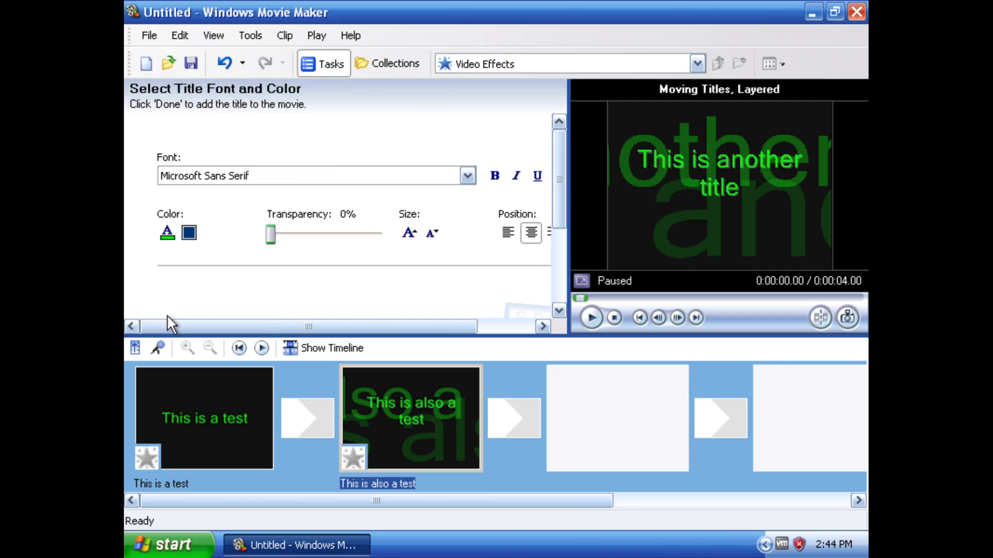
{"action": "left_click", "coordinate": [168, 232]}
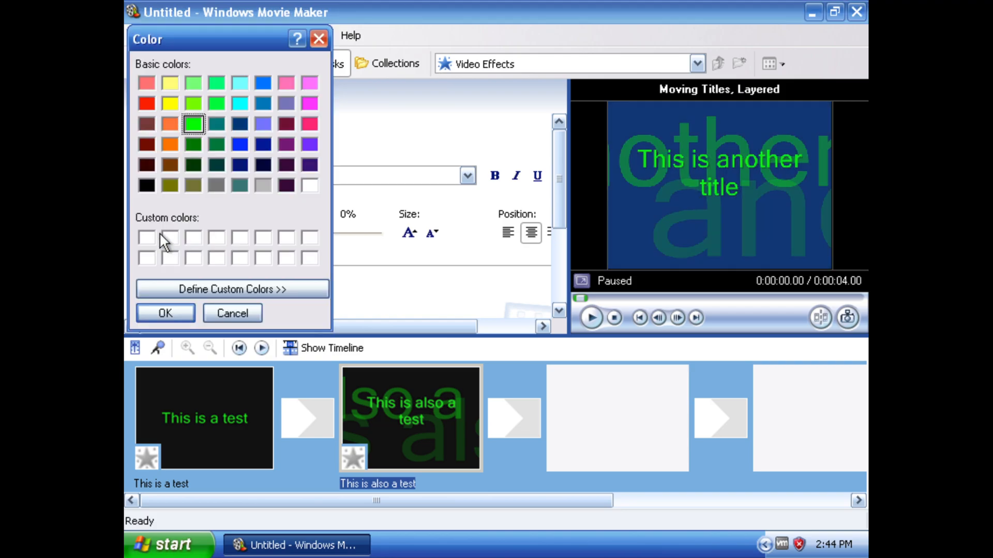
{"action": "left_click", "coordinate": [165, 312]}
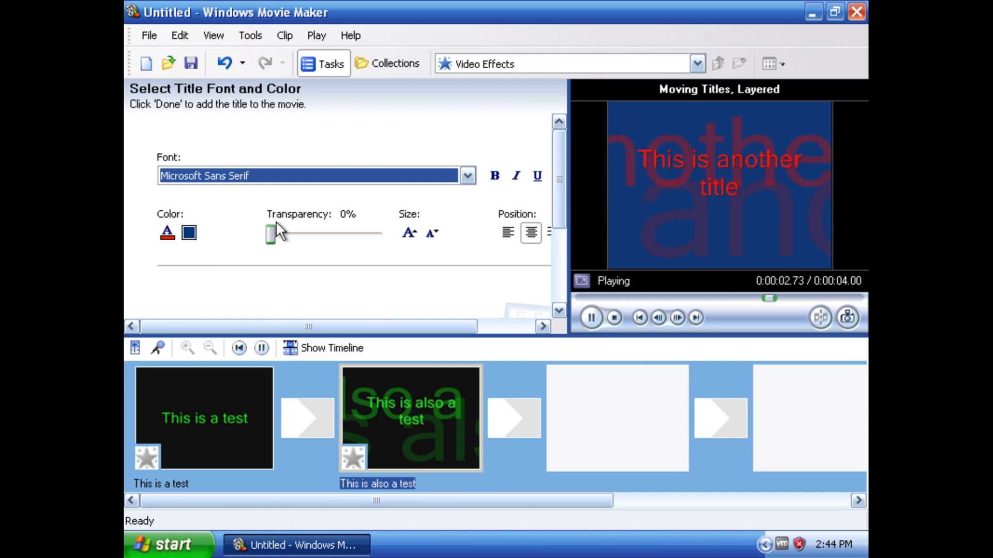
{"action": "left_click_drag", "start_coordinate": [269, 234], "coordinate": [273, 224]}
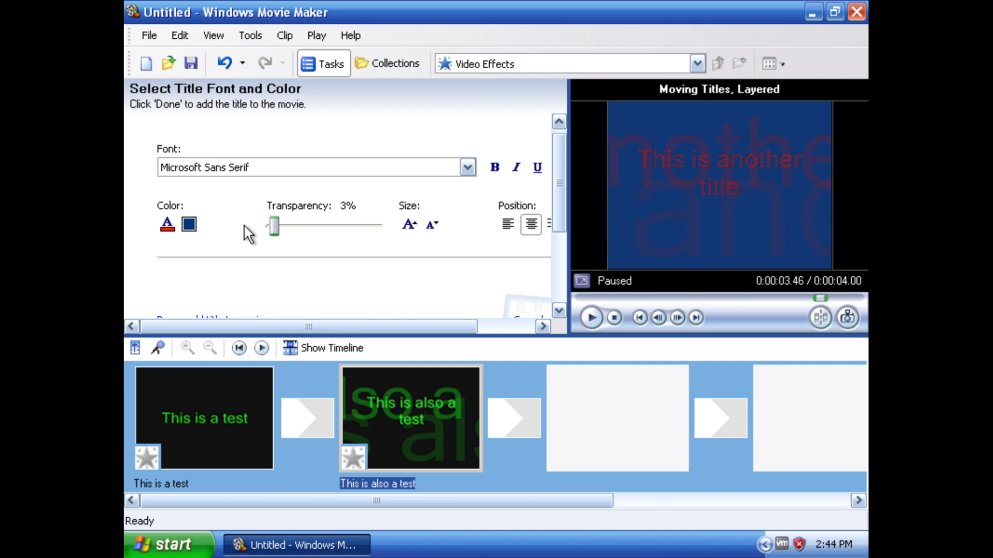
{"action": "left_click_drag", "start_coordinate": [273, 224], "coordinate": [269, 224]}
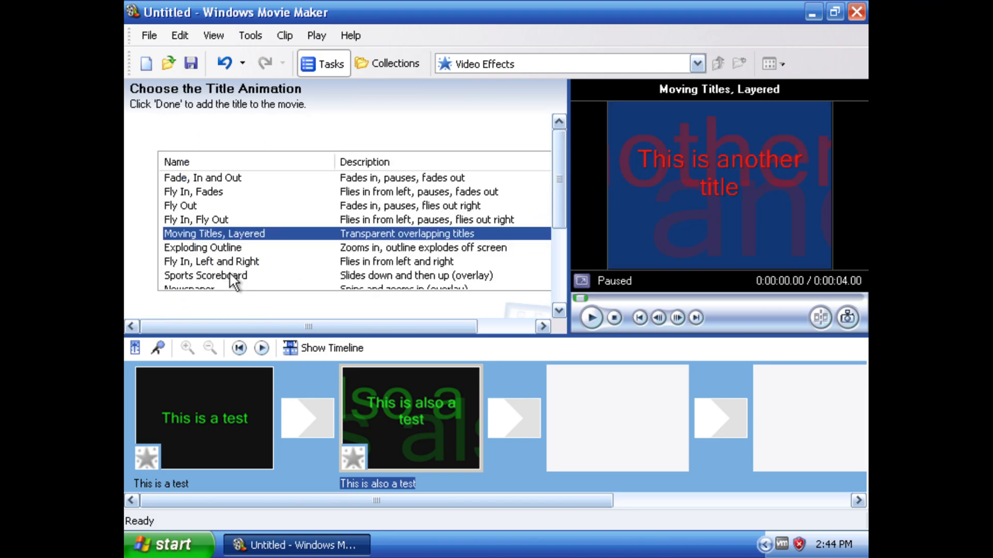
Step: Preview Typewriter, Ticker Tape, News Banner, Flashing, Spin and Fade animations, then add the title
{"action": "left_click", "coordinate": [202, 247]}
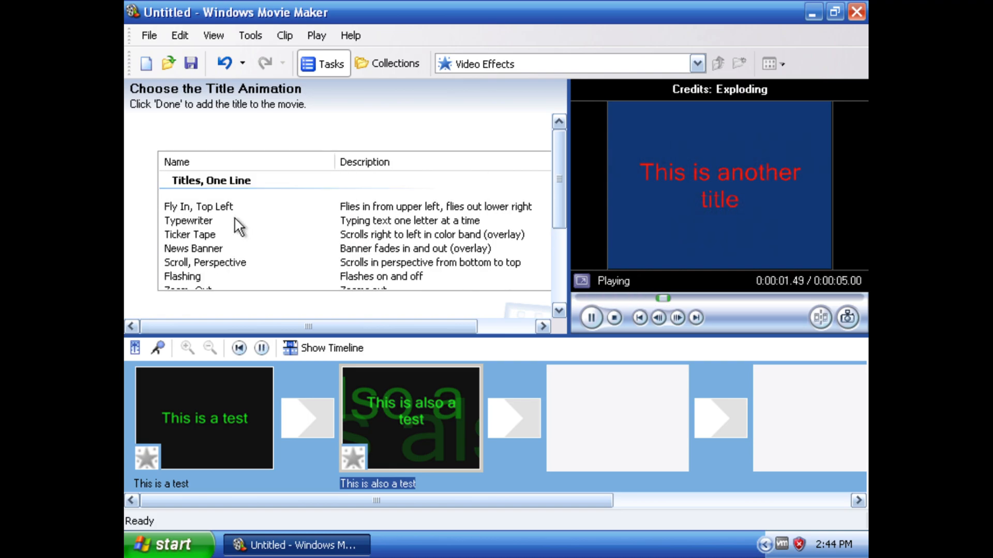
{"action": "left_click", "coordinate": [198, 207]}
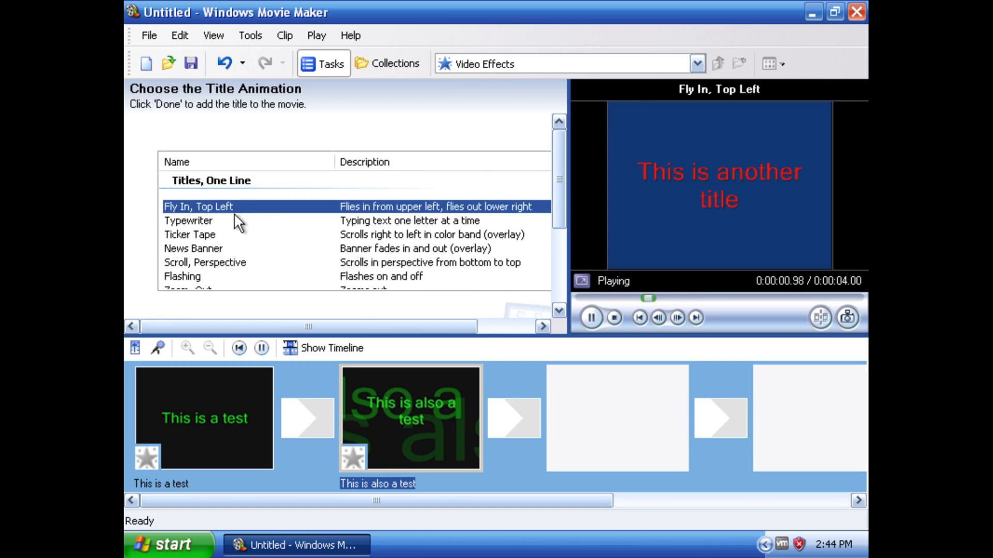
{"action": "left_click", "coordinate": [187, 220]}
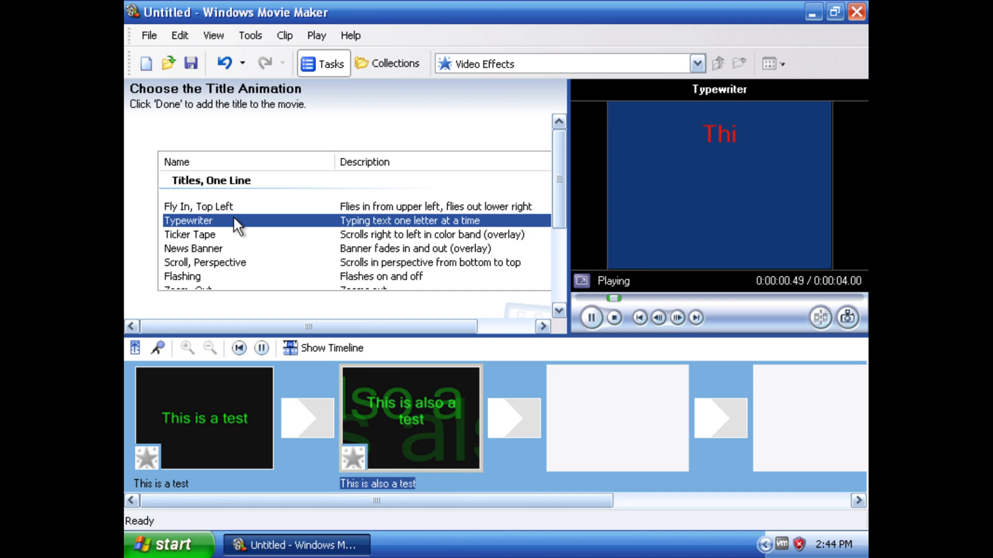
{"action": "left_click", "coordinate": [189, 235]}
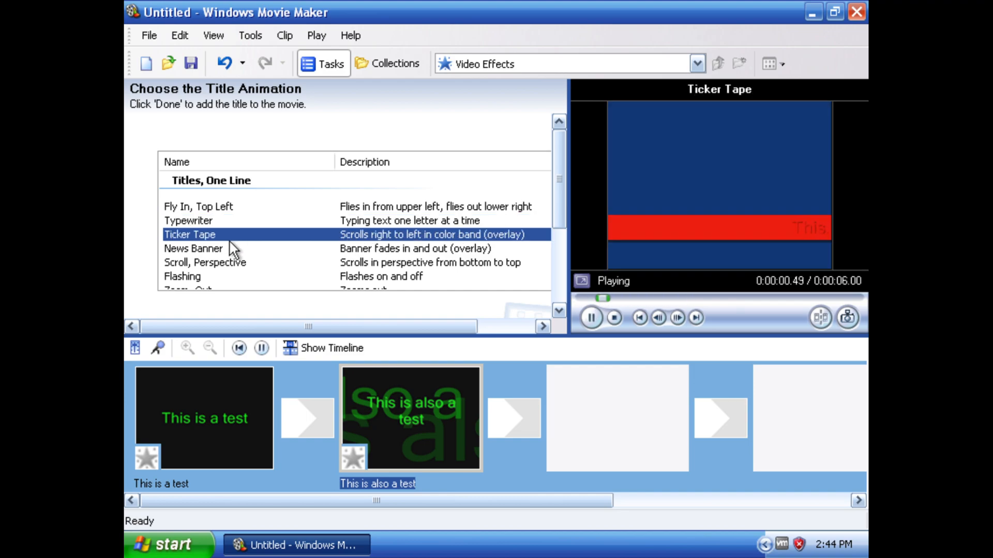
{"action": "left_click", "coordinate": [193, 249]}
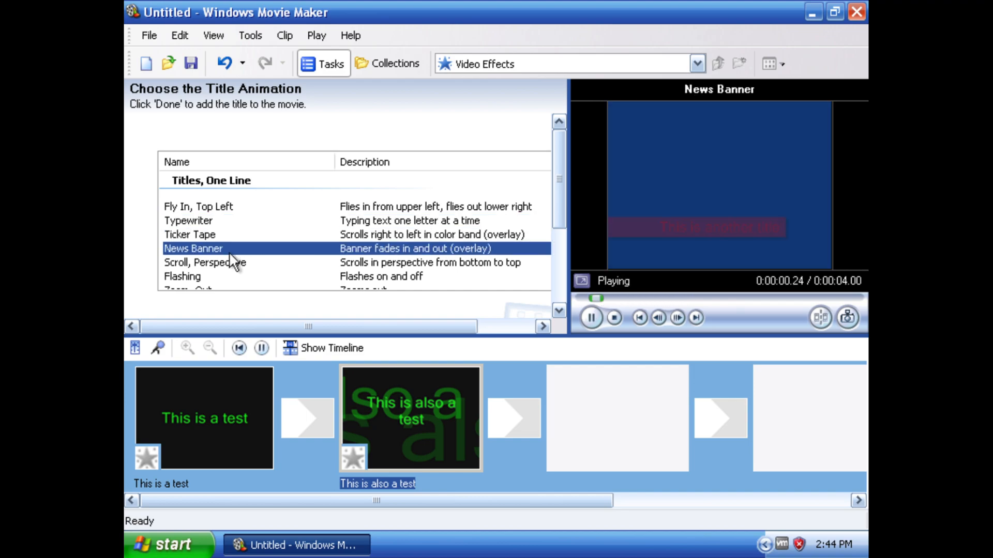
{"action": "left_click", "coordinate": [182, 276]}
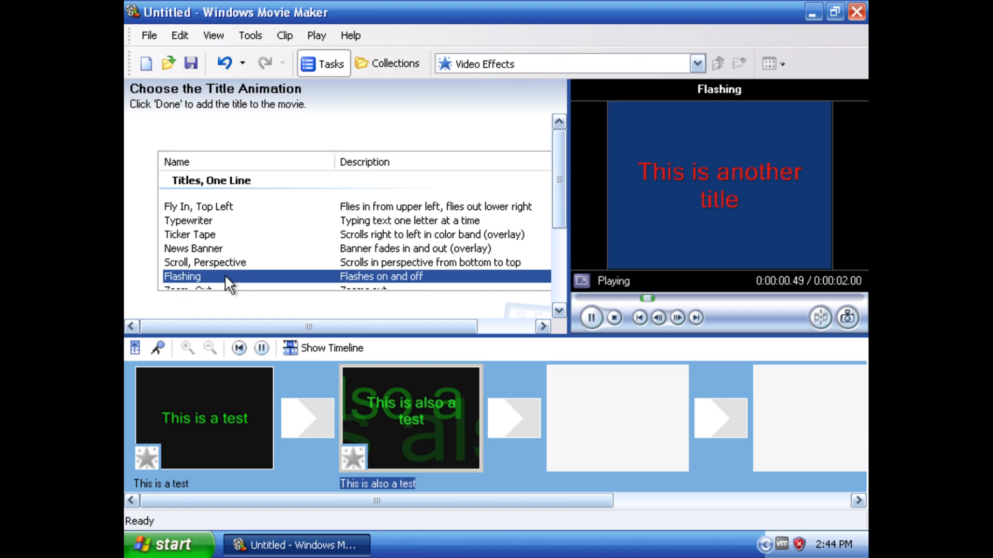
{"action": "left_click", "coordinate": [182, 278]}
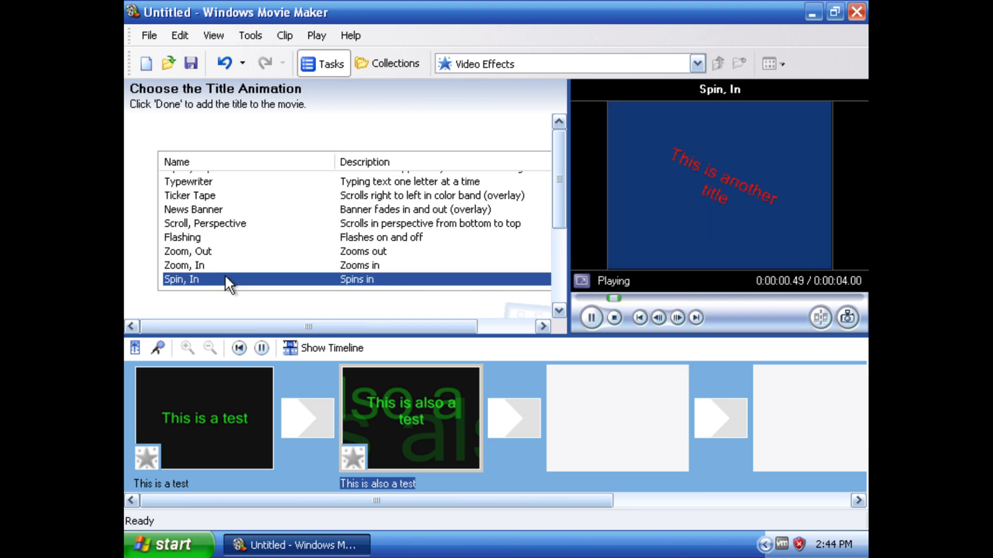
{"action": "left_click", "coordinate": [206, 276]}
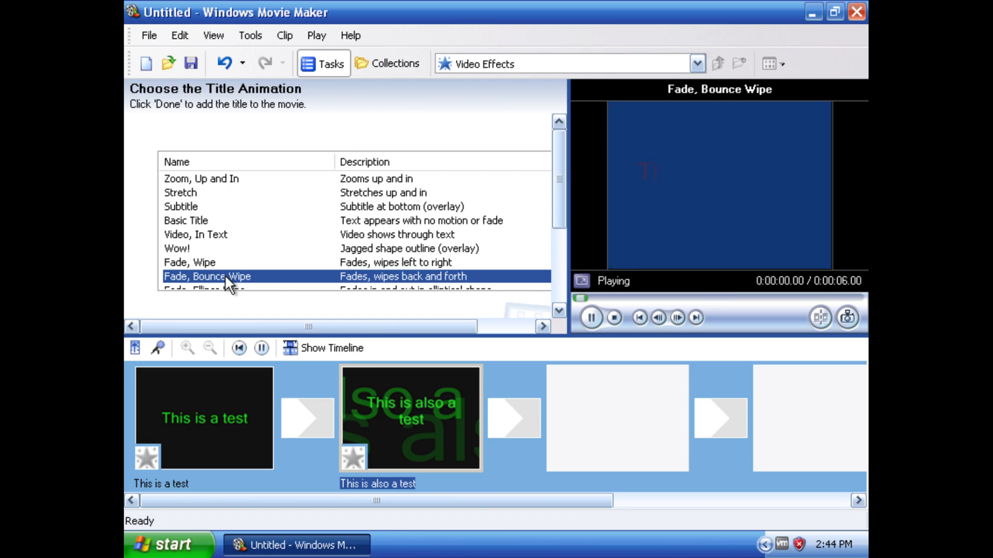
{"action": "left_click", "coordinate": [188, 261]}
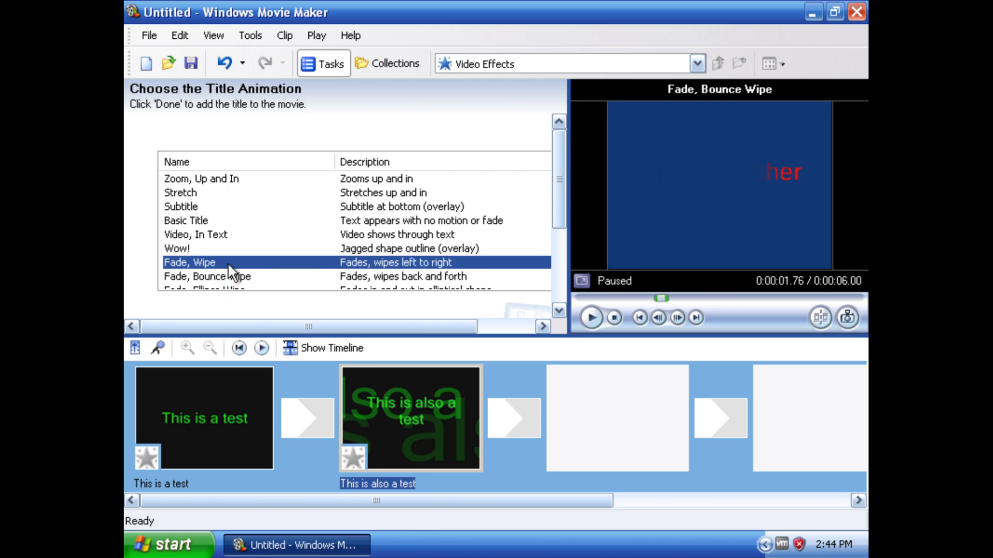
{"action": "left_click", "coordinate": [591, 318]}
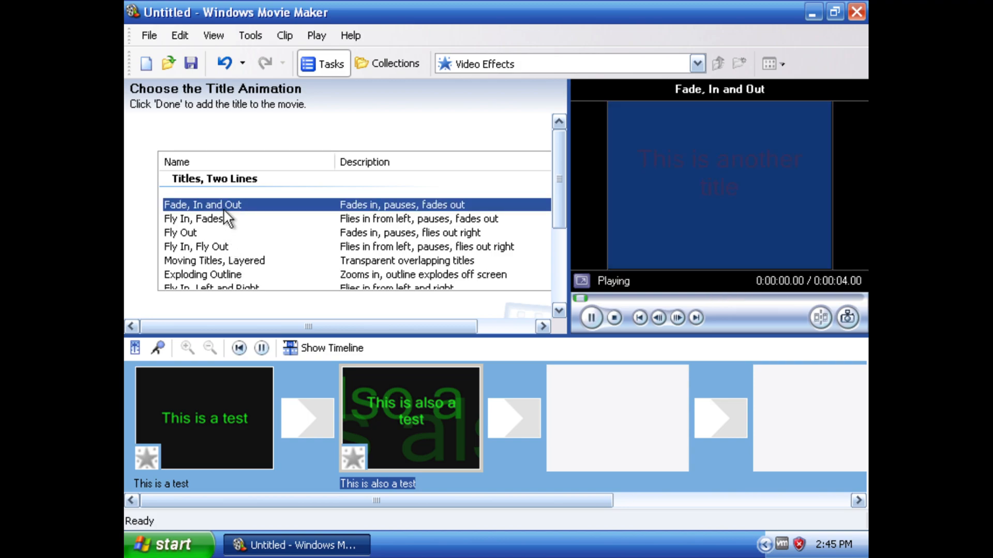
{"action": "left_click", "coordinate": [194, 219]}
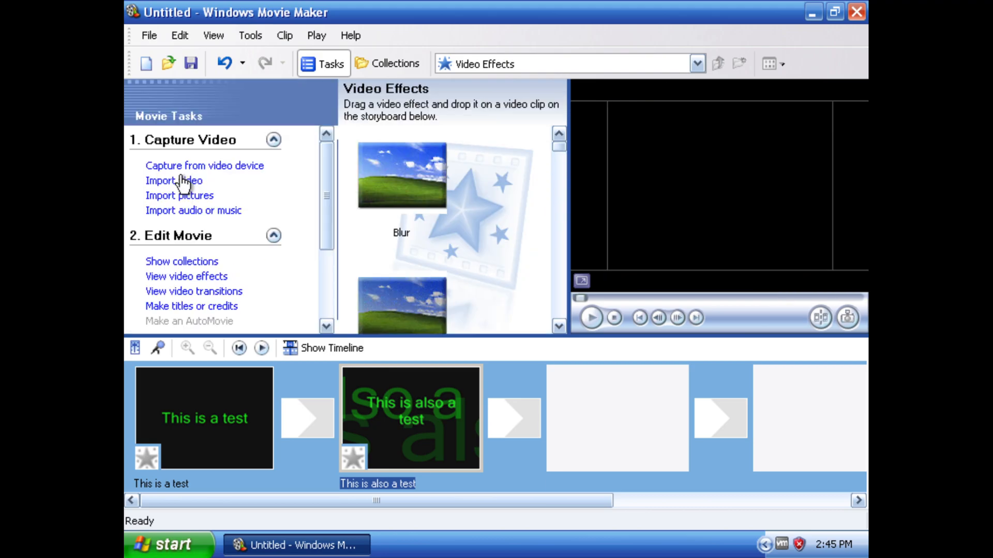
Step: Show the Video Transitions collection and preview the Bow Tie, Vertical transition
{"action": "left_click", "coordinate": [616, 418]}
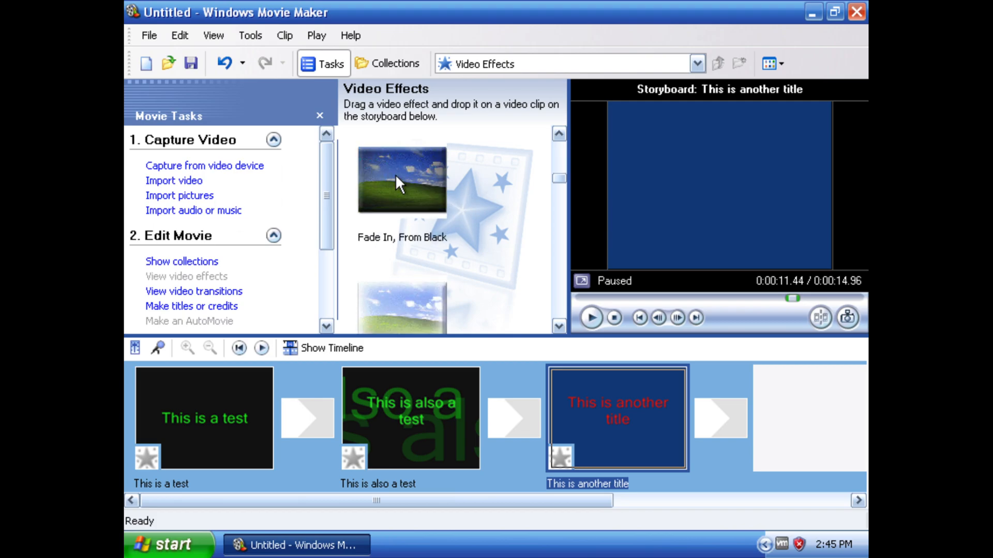
{"action": "left_click", "coordinate": [194, 290]}
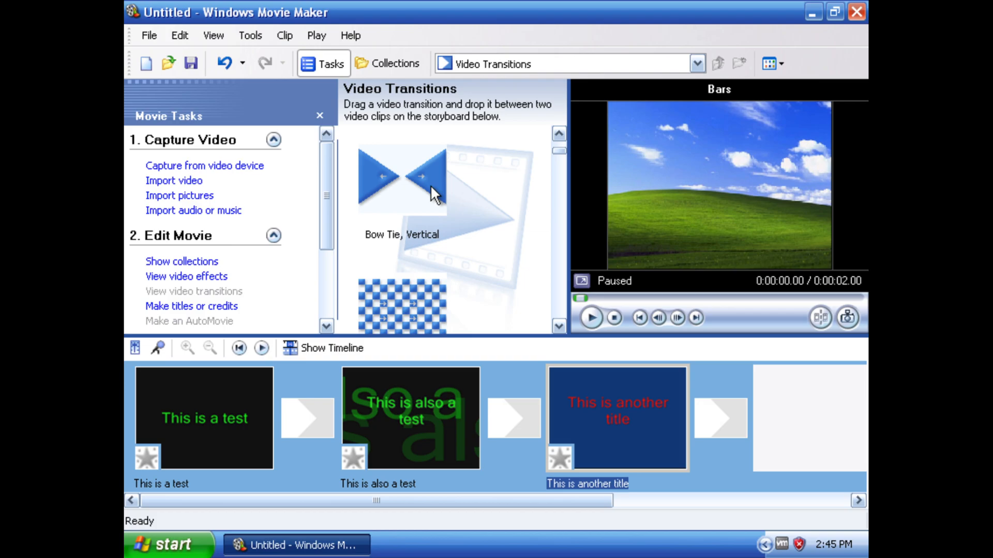
{"action": "left_click", "coordinate": [401, 179]}
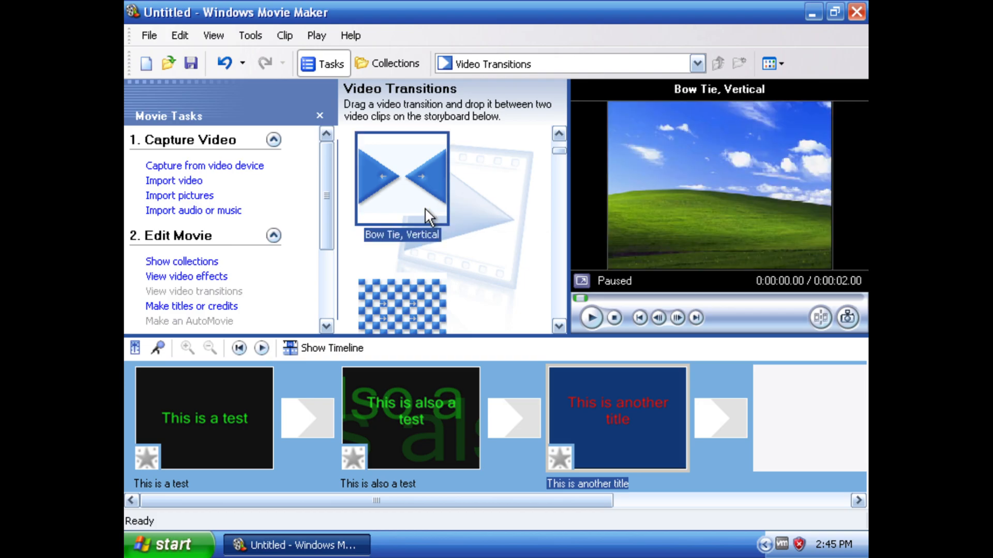